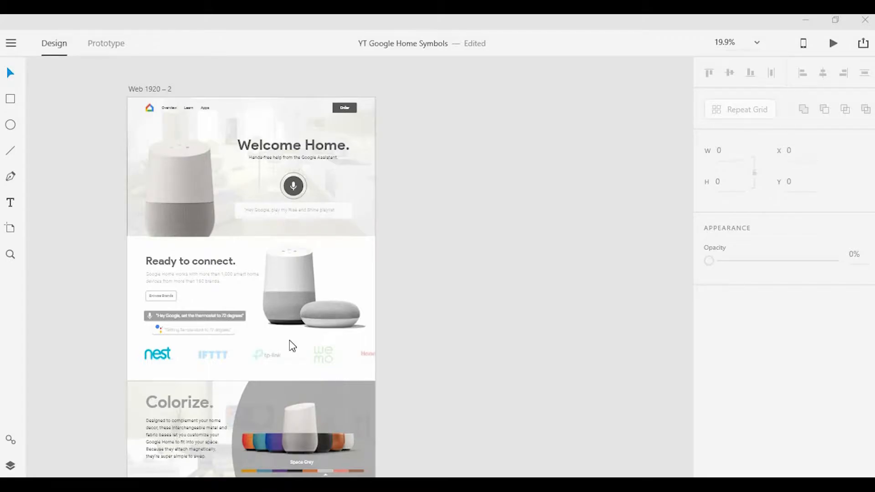
pyautogui.moveTo(10, 460)
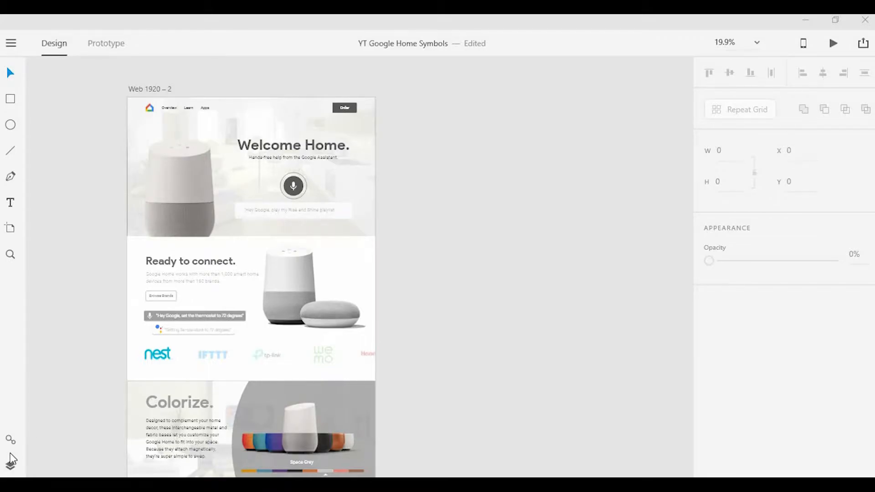
# Show the document's Assets panel beside the Google Home artboard.
pyautogui.click(10, 439)
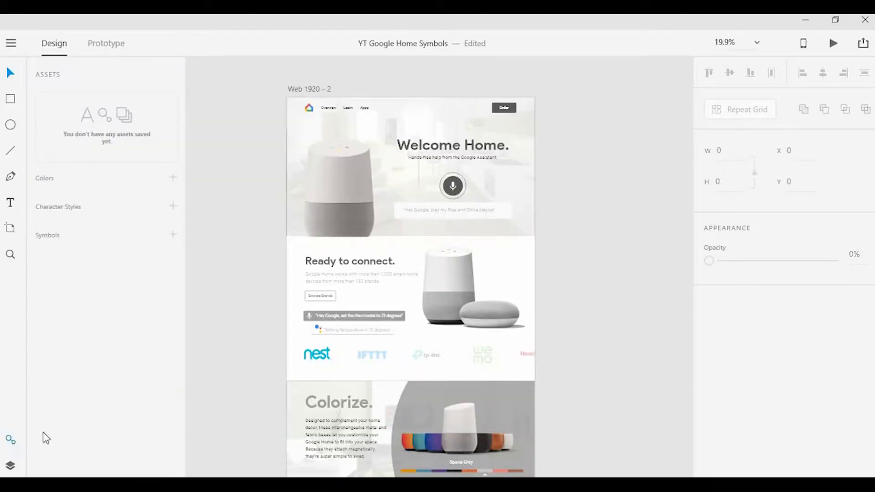
pyautogui.moveTo(215, 352)
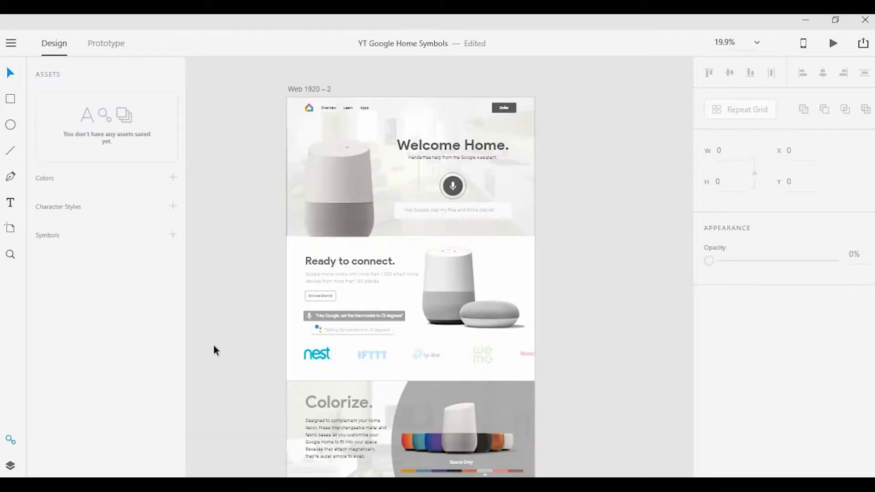
pyautogui.moveTo(245, 280)
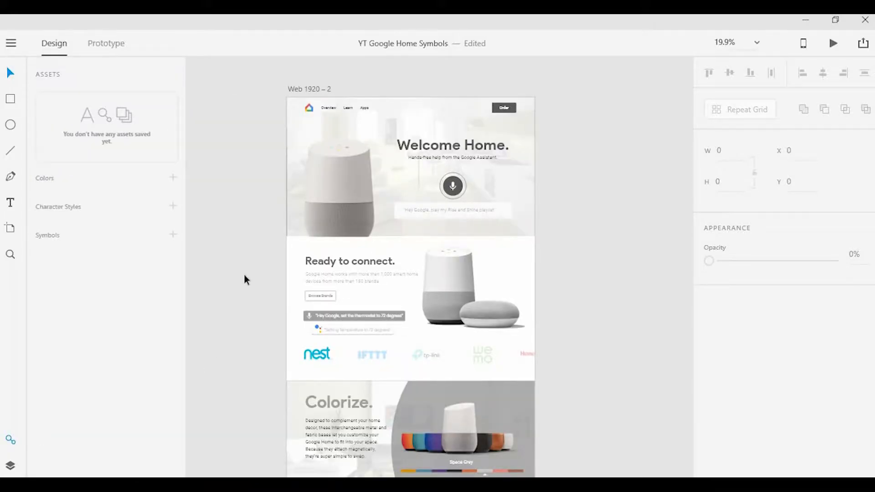
pyautogui.moveTo(275, 296)
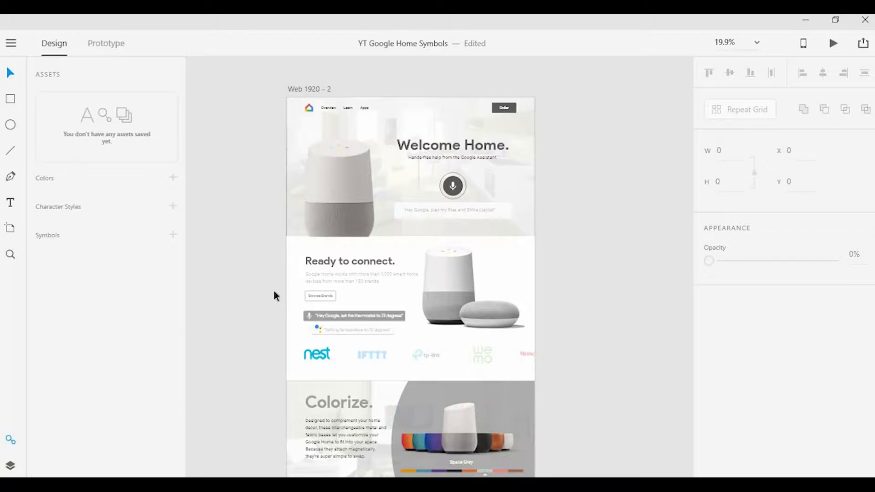
pyautogui.moveTo(269, 295)
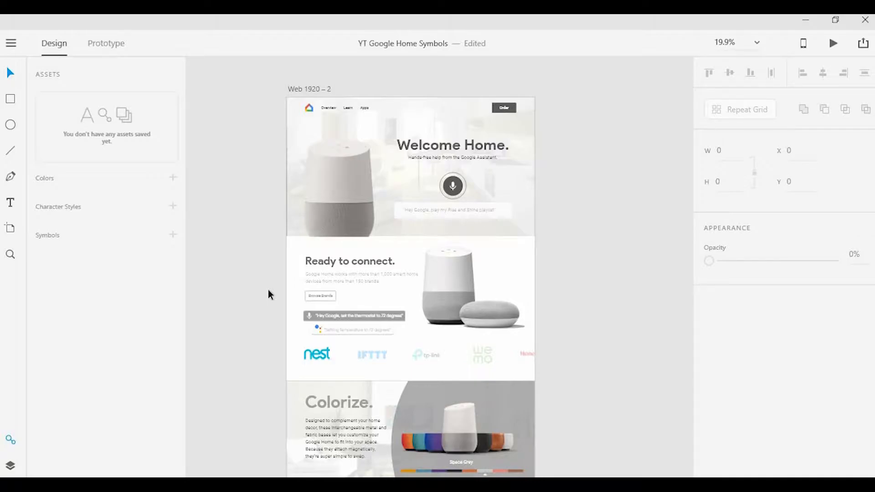
pyautogui.moveTo(206, 233)
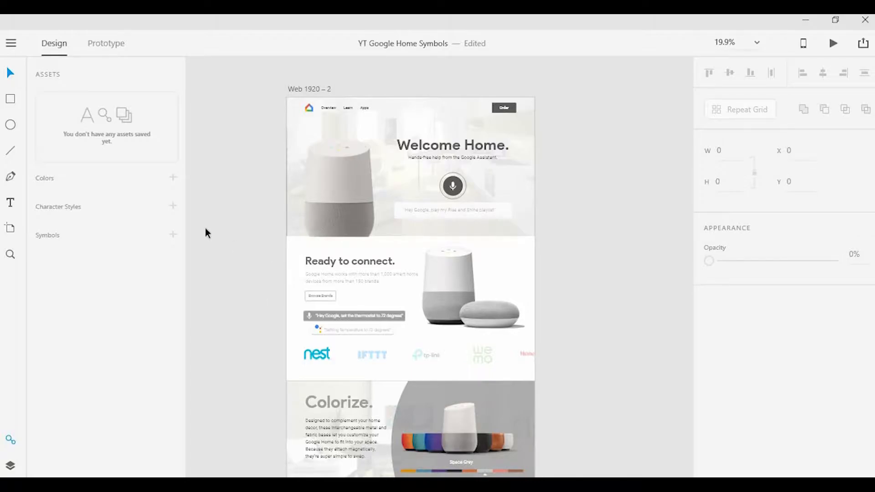
pyautogui.moveTo(122, 316)
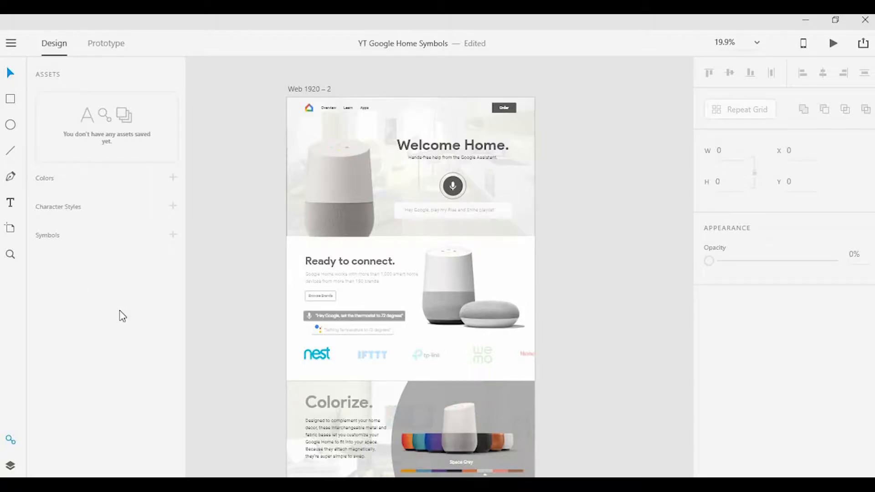
pyautogui.moveTo(132, 273)
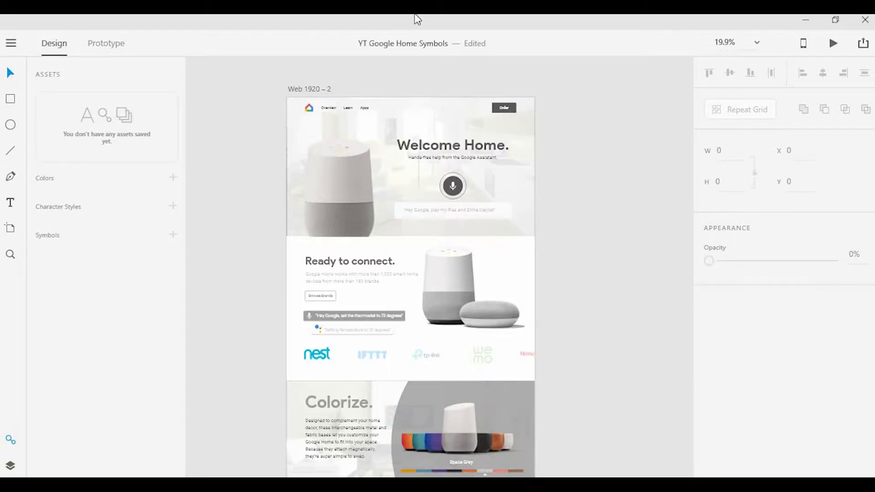
pyautogui.moveTo(184, 151)
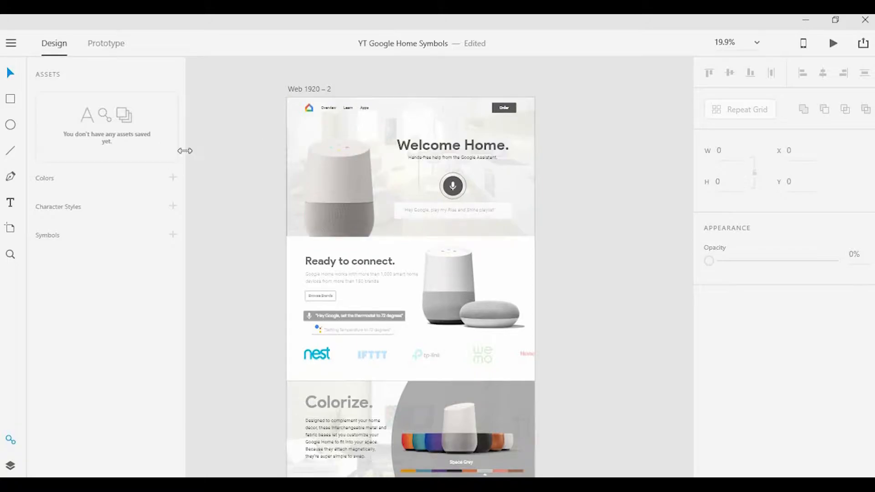
pyautogui.moveTo(139, 205)
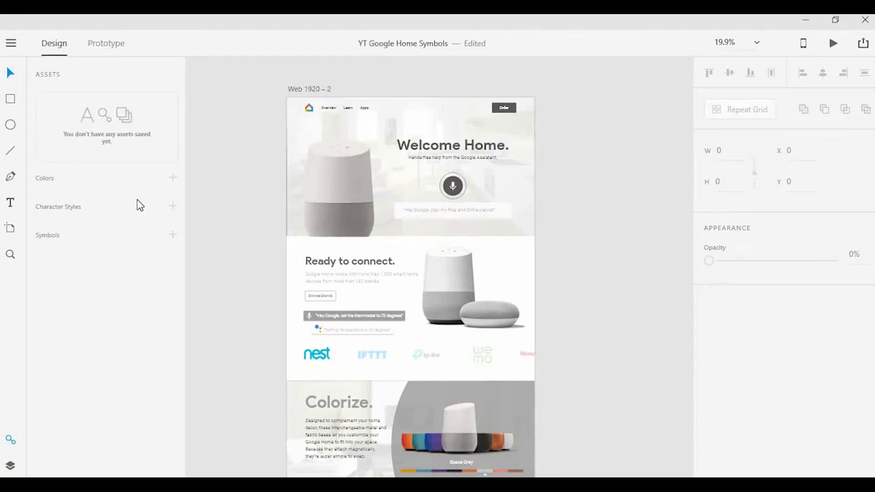
pyautogui.moveTo(485, 108)
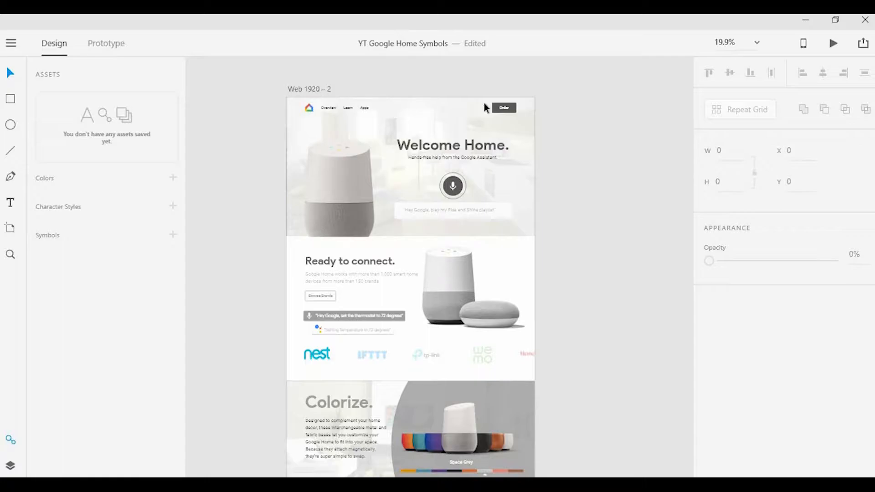
pyautogui.moveTo(503, 84)
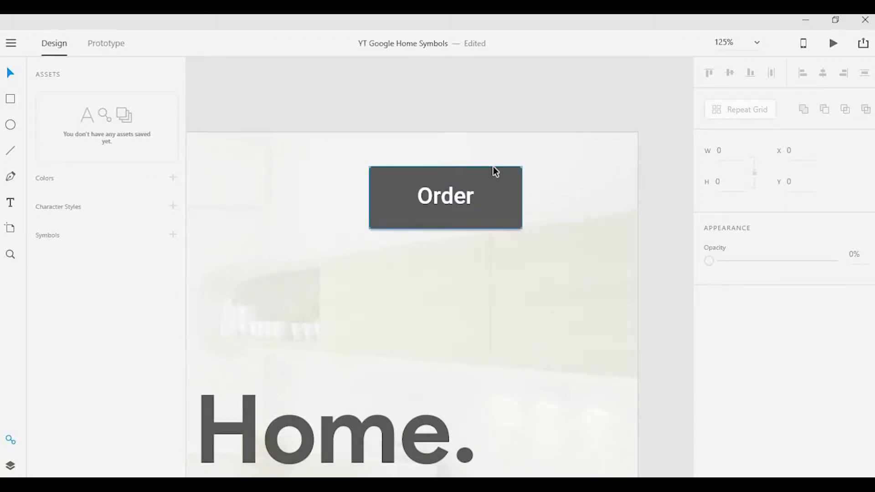
pyautogui.moveTo(500, 200)
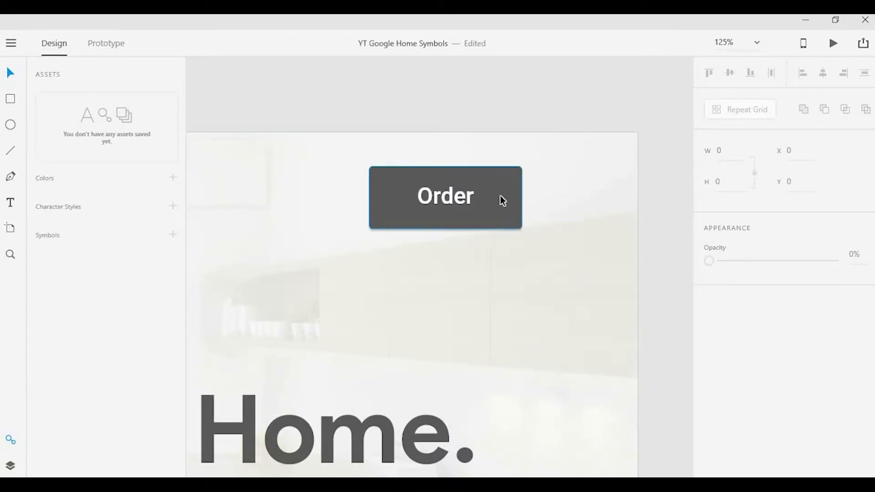
# Recolour the Order button's fill from dark grey to blue #4687F7.
pyautogui.click(445, 196)
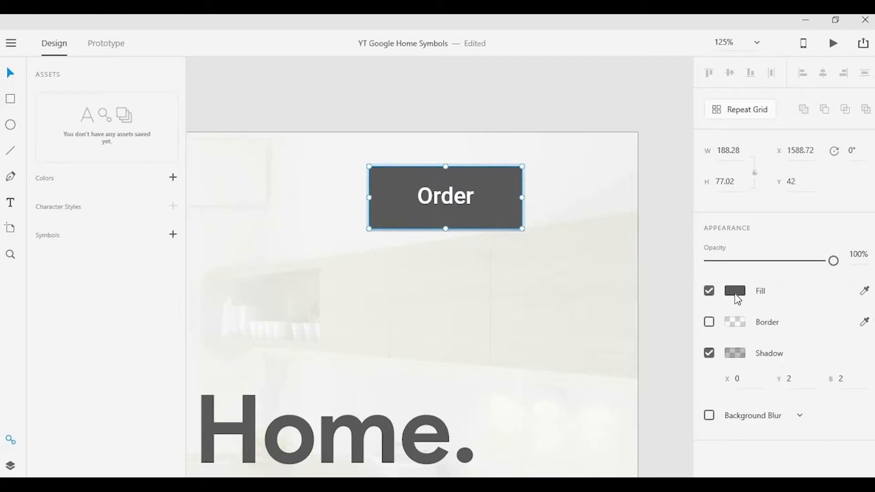
pyautogui.click(735, 291)
pyautogui.write('#4687F7')
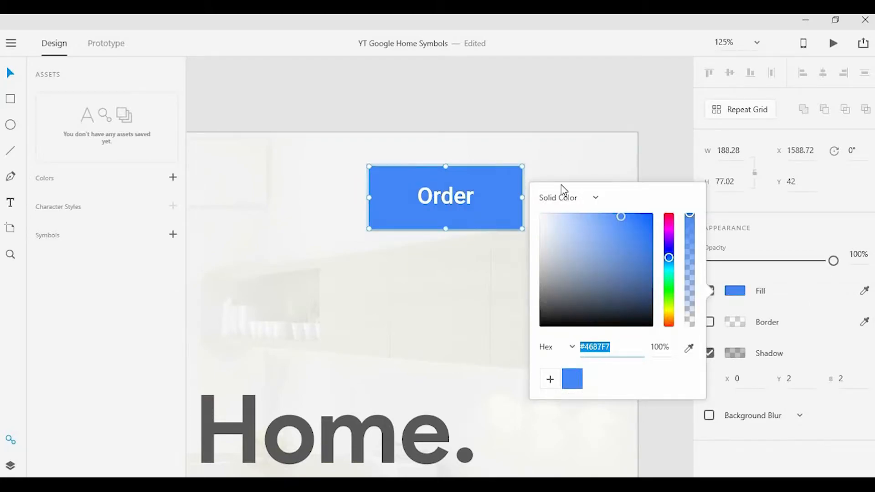
pyautogui.click(490, 204)
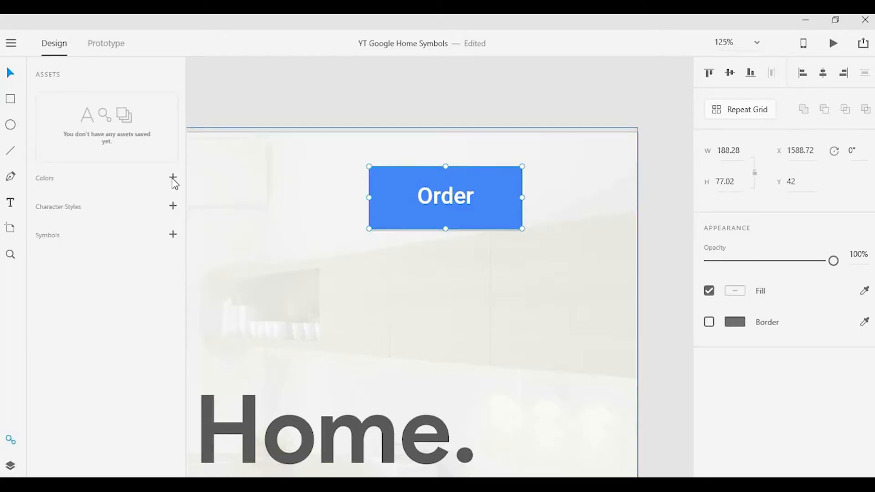
pyautogui.moveTo(173, 184)
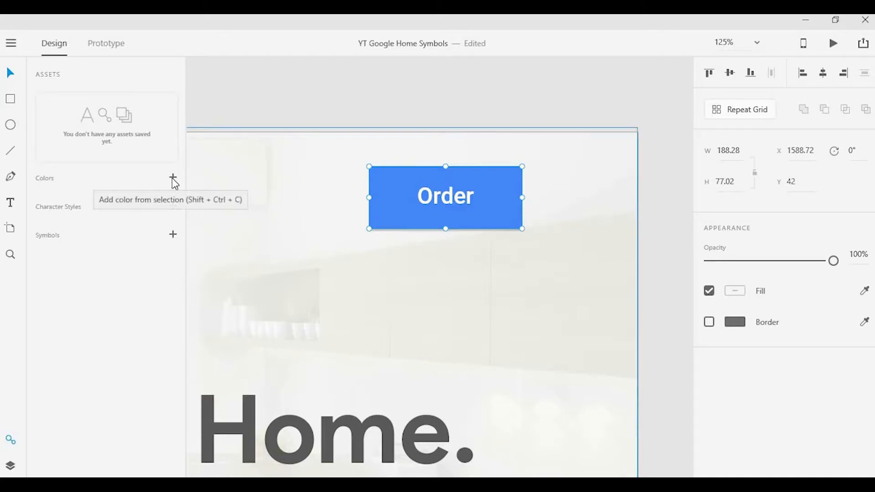
# Save the Order button's white and blue as colour assets.
pyautogui.click(172, 182)
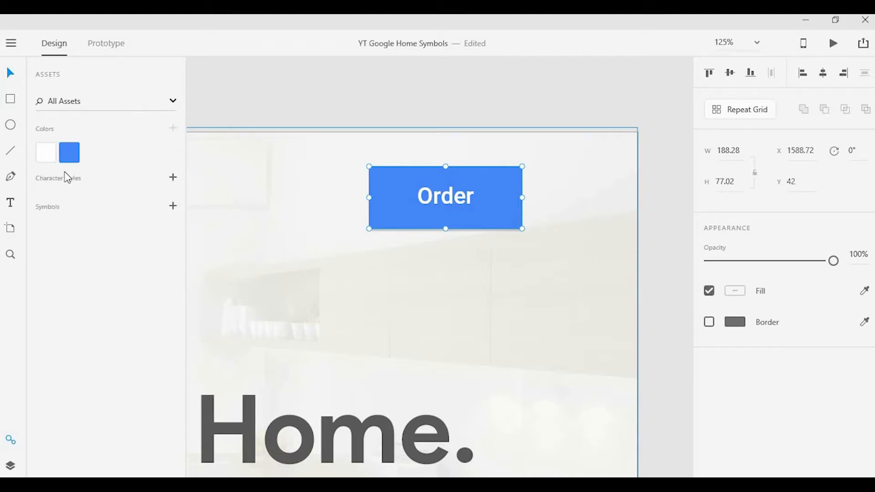
pyautogui.moveTo(66, 157)
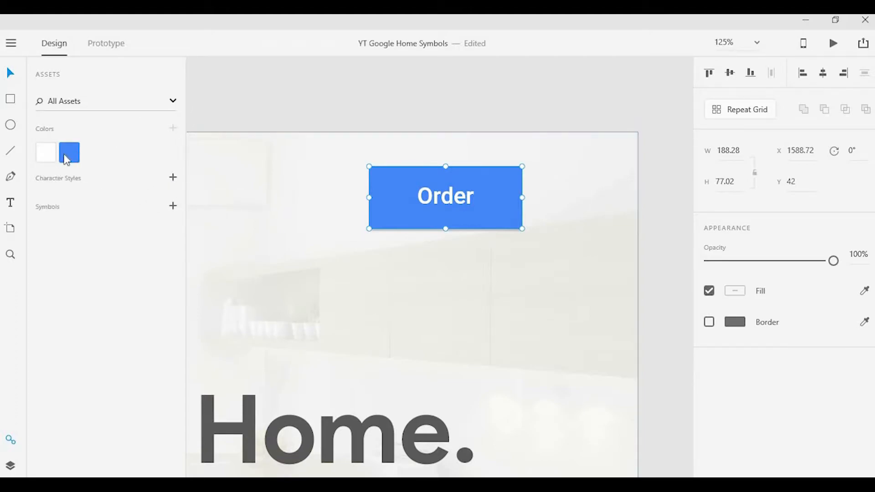
pyautogui.moveTo(211, 129)
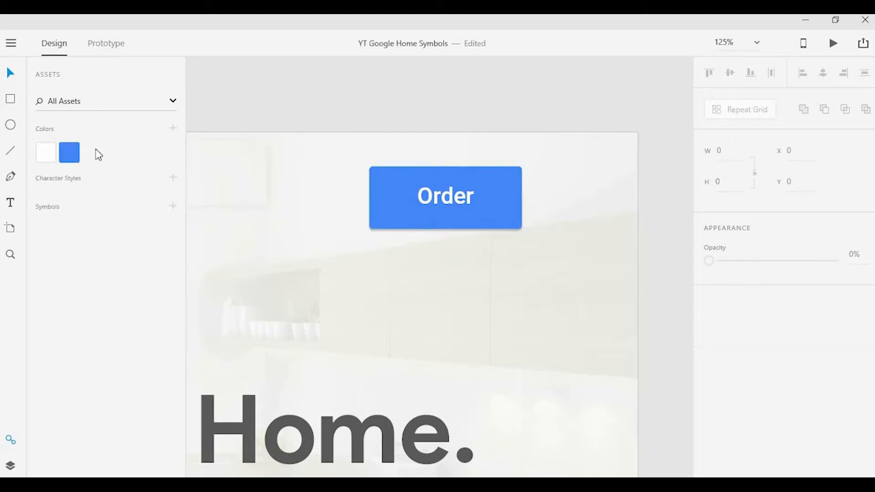
# Edit the saved blue asset to the brighter blue #1162EC, updating the Order button.
pyautogui.rightClick(68, 153)
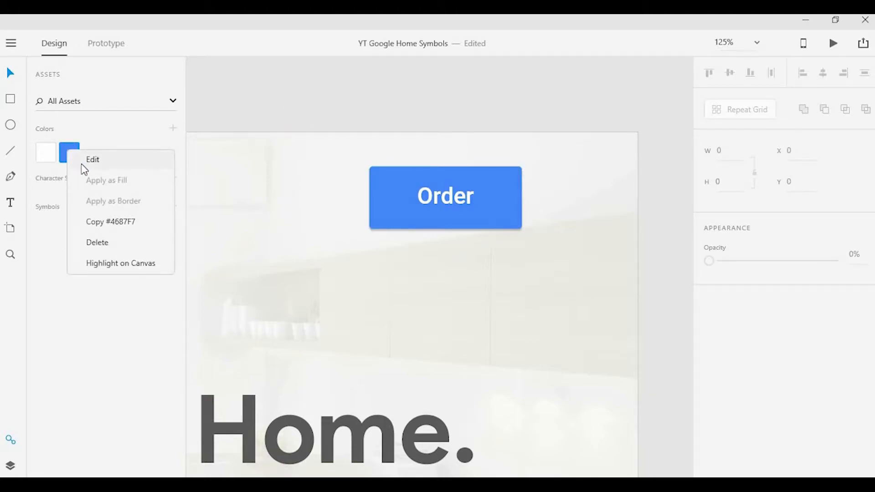
pyautogui.click(93, 160)
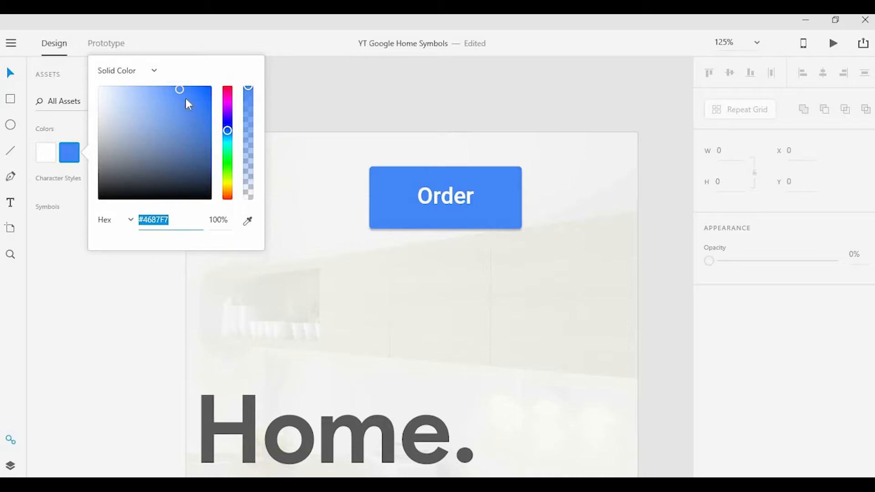
pyautogui.click(190, 122)
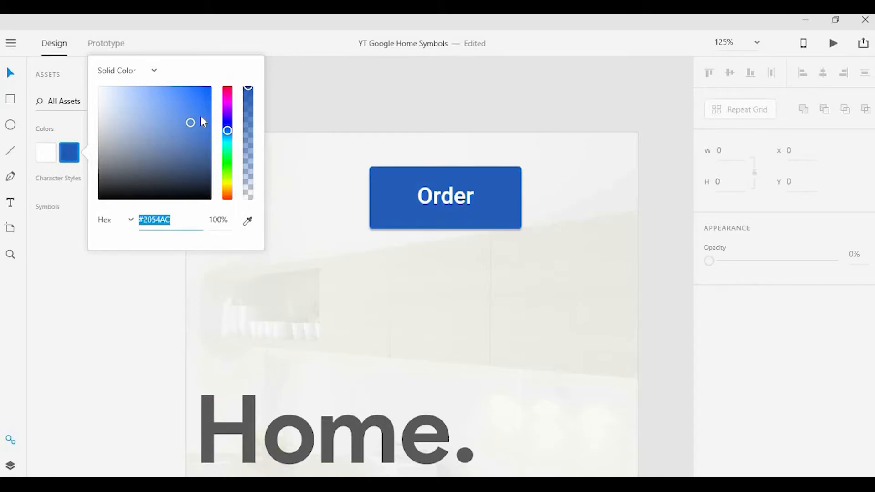
pyautogui.moveTo(191, 122); pyautogui.dragTo(204, 95)
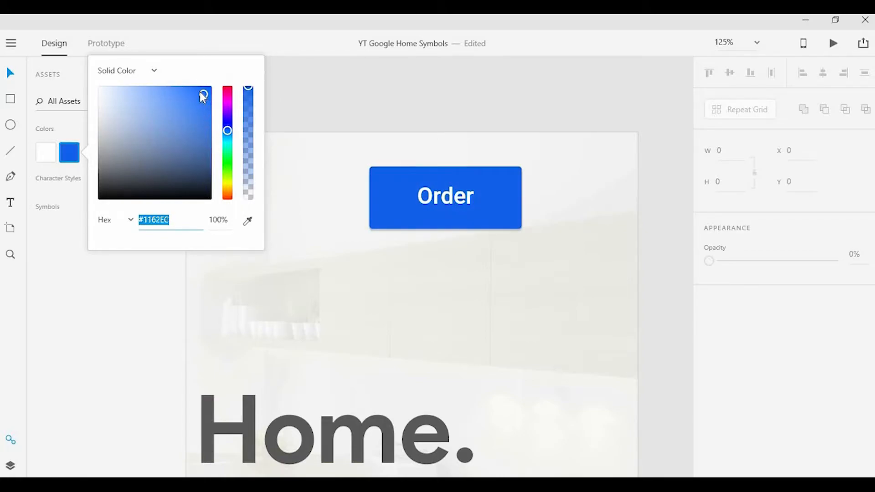
pyautogui.click(253, 116)
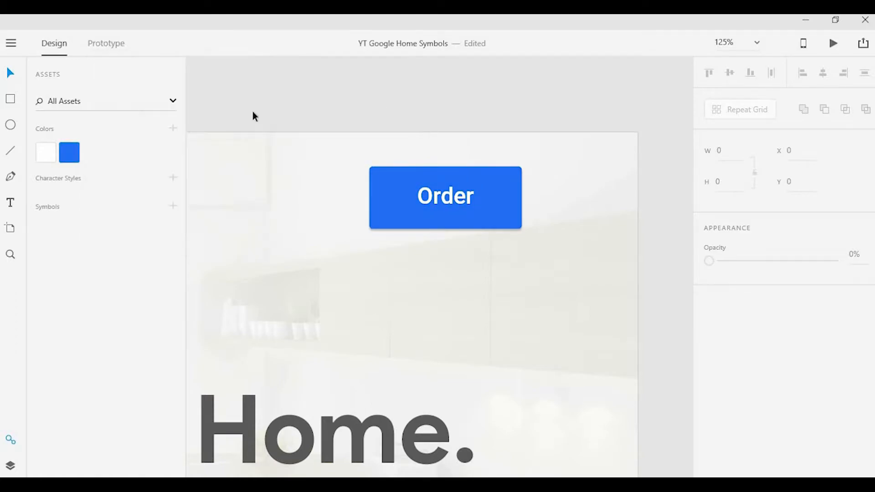
pyautogui.moveTo(201, 130)
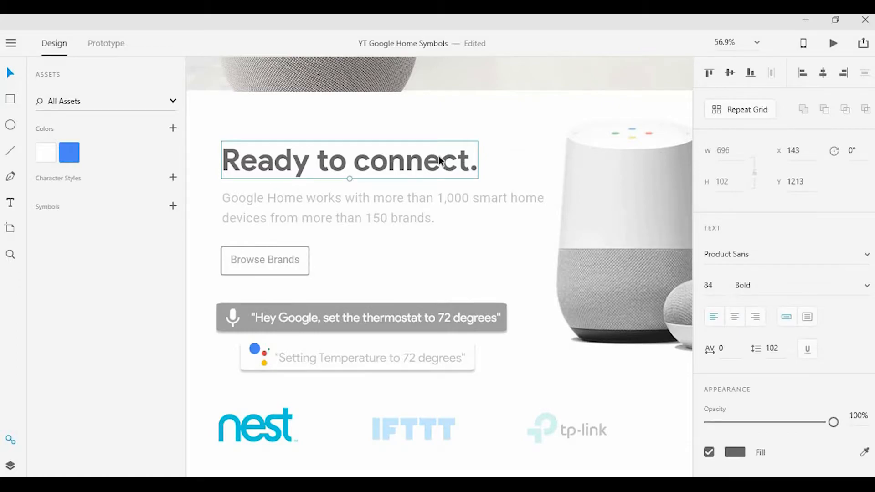
pyautogui.moveTo(488, 122)
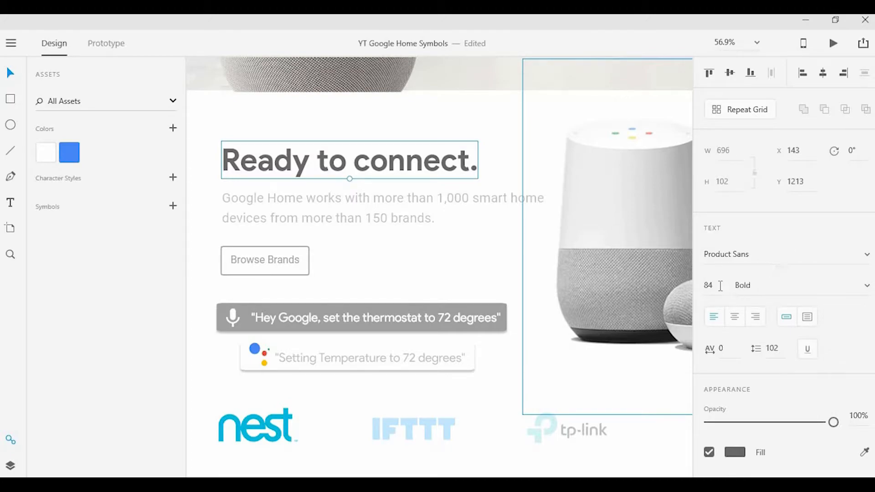
pyautogui.moveTo(720, 285)
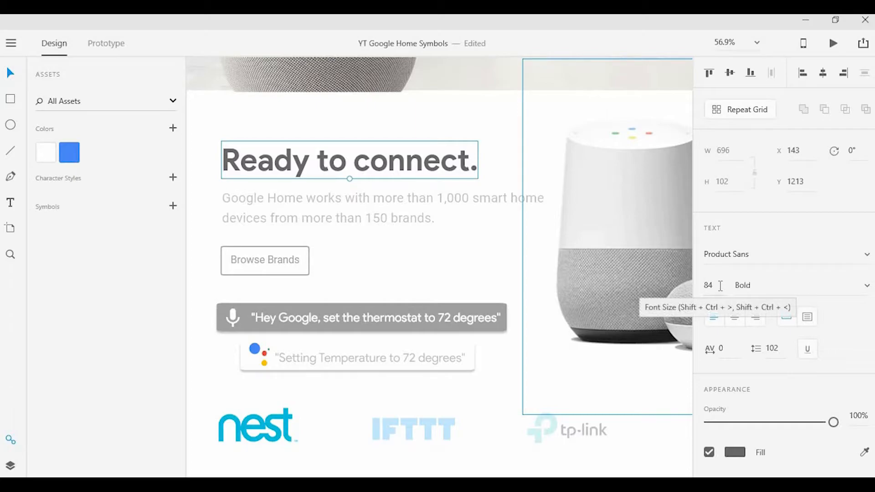
pyautogui.moveTo(790, 285)
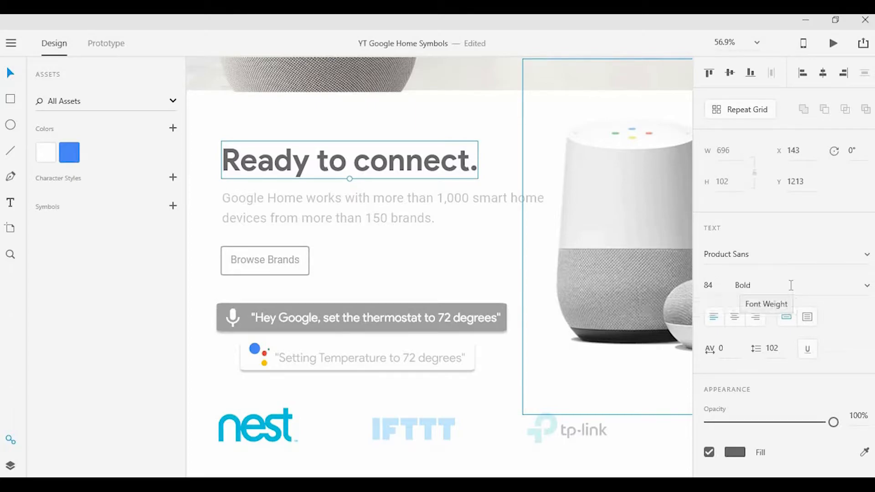
pyautogui.moveTo(524, 322)
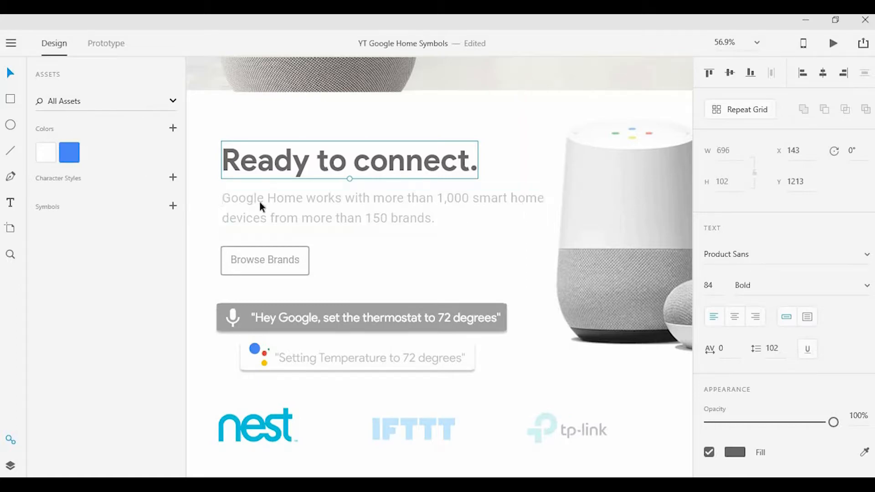
pyautogui.moveTo(172, 178)
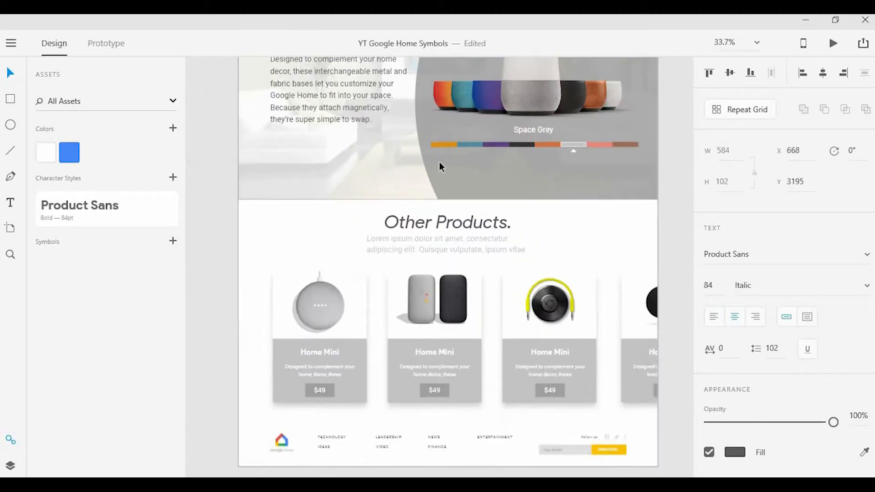
# Scroll down to the Other Products heading restyled as Product Sans Bold 84pt.
pyautogui.scroll(-3)
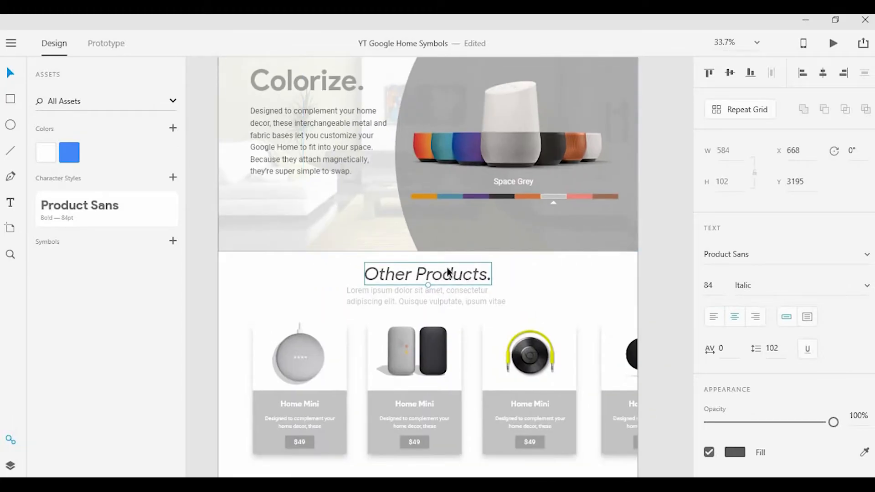
pyautogui.moveTo(835, 284)
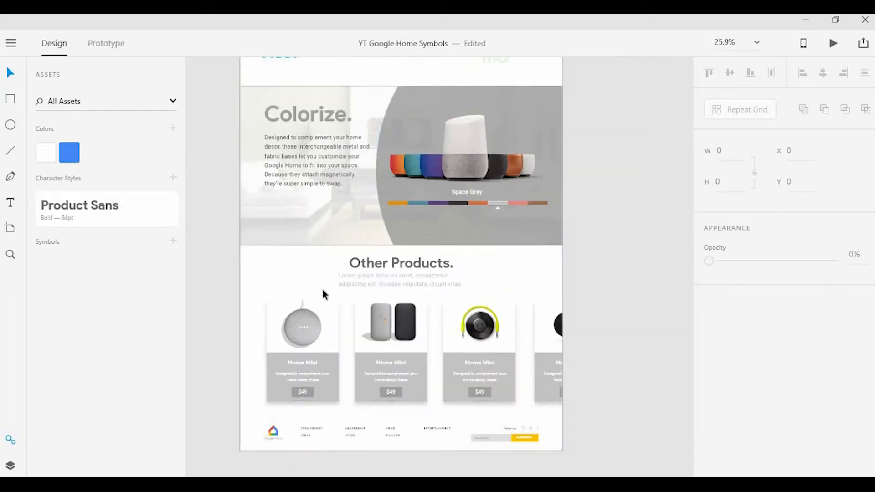
pyautogui.moveTo(241, 339)
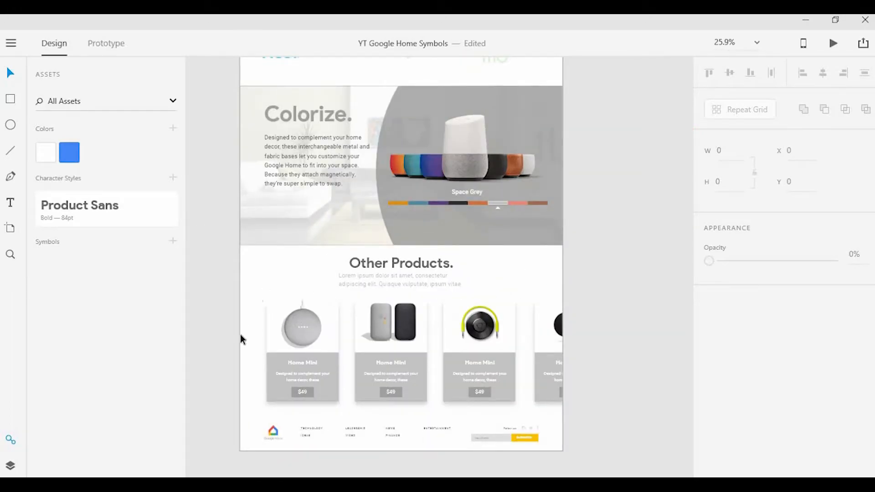
pyautogui.scroll(-3)
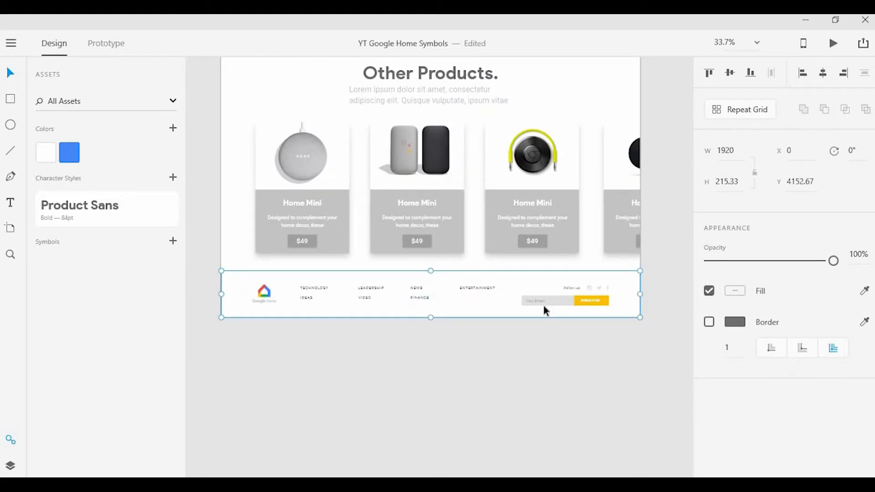
pyautogui.moveTo(455, 311)
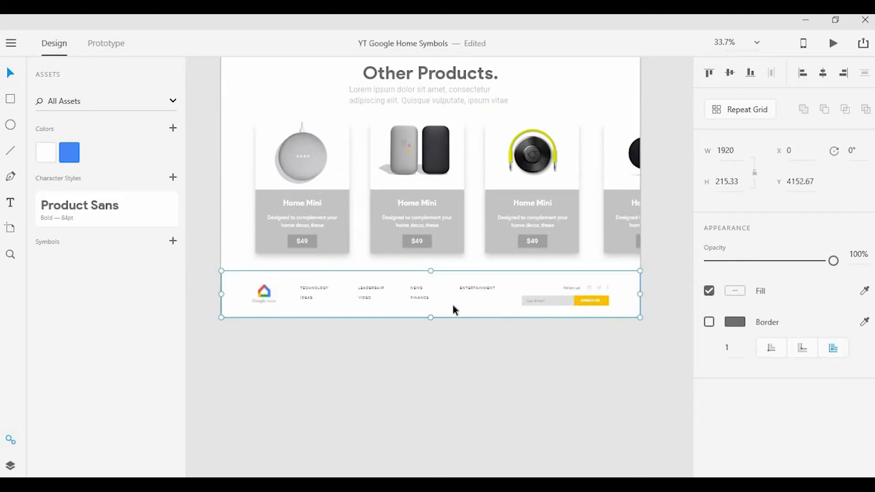
# Select the Google Home logo in the footer symbol copy and nudge it right.
pyautogui.scroll(-3)
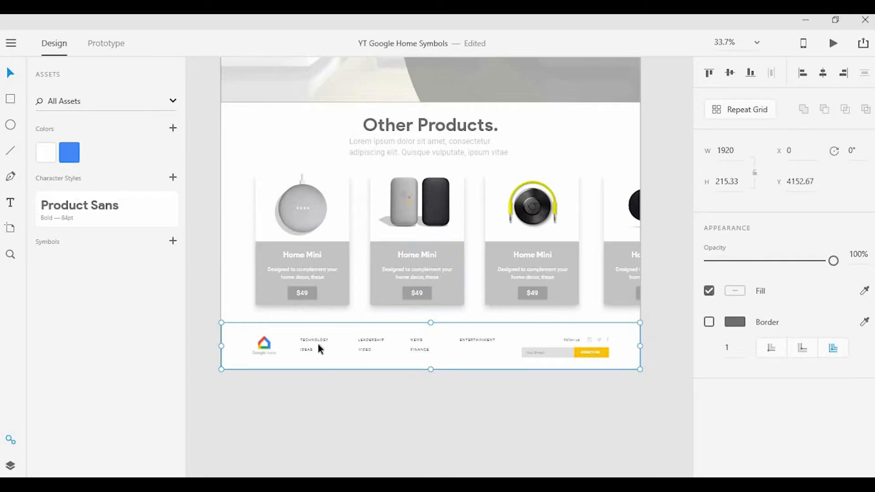
pyautogui.moveTo(371, 348)
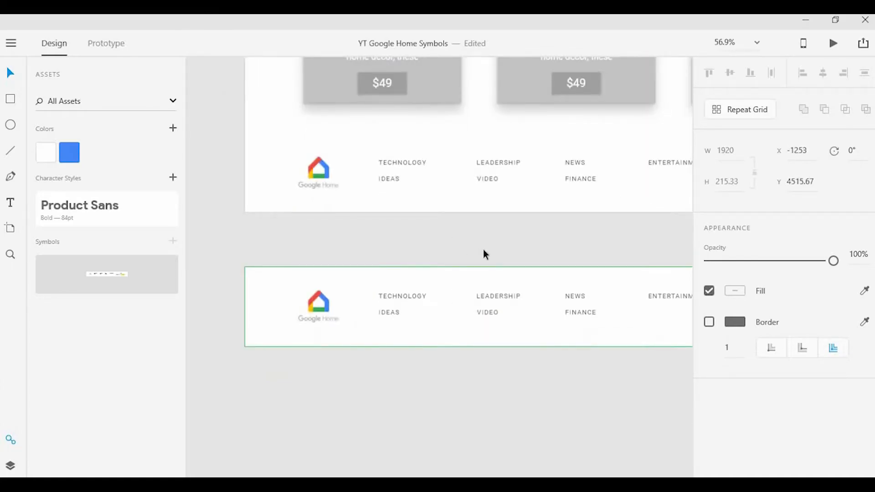
pyautogui.scroll(-3)
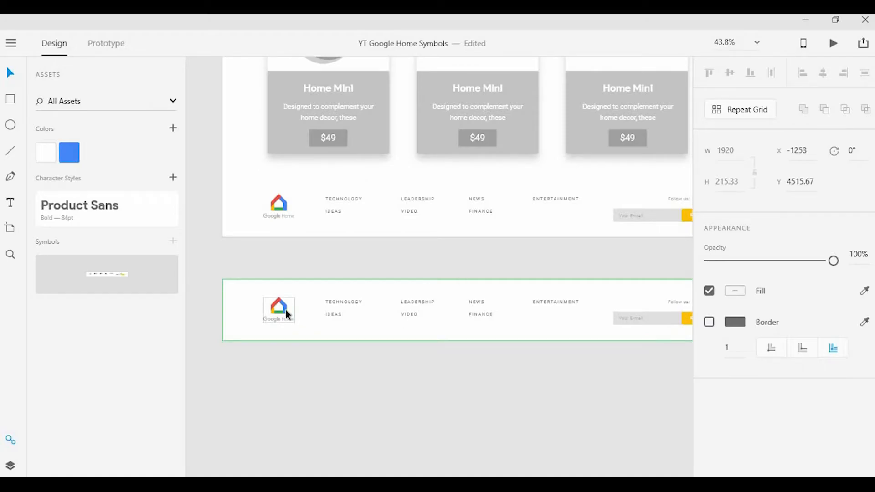
pyautogui.click(279, 309)
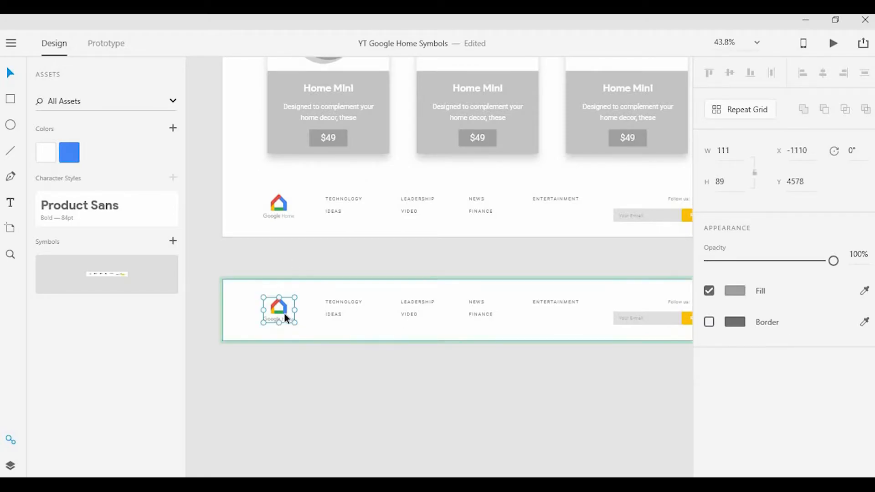
pyautogui.moveTo(278, 310); pyautogui.dragTo(290, 309)
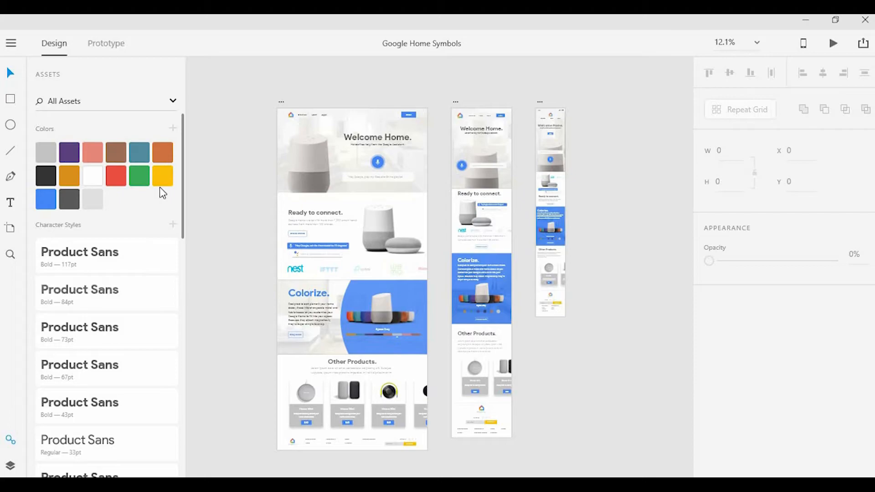
pyautogui.scroll(-3)
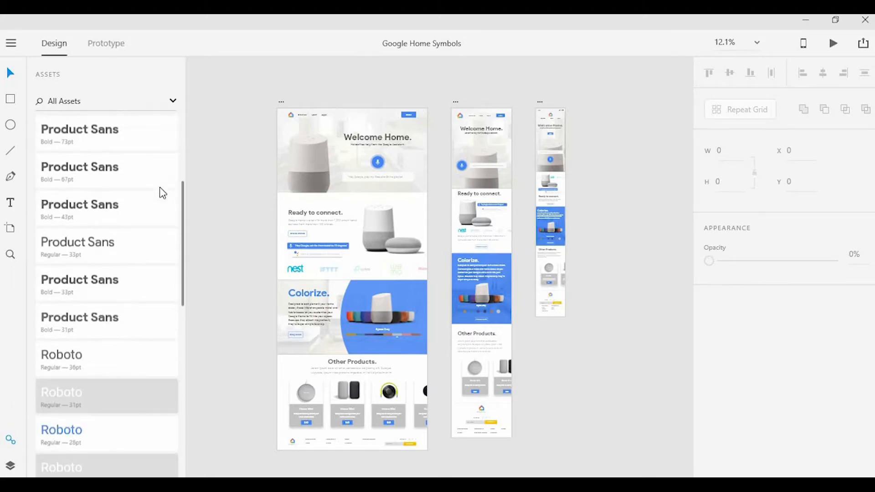
pyautogui.scroll(-3)
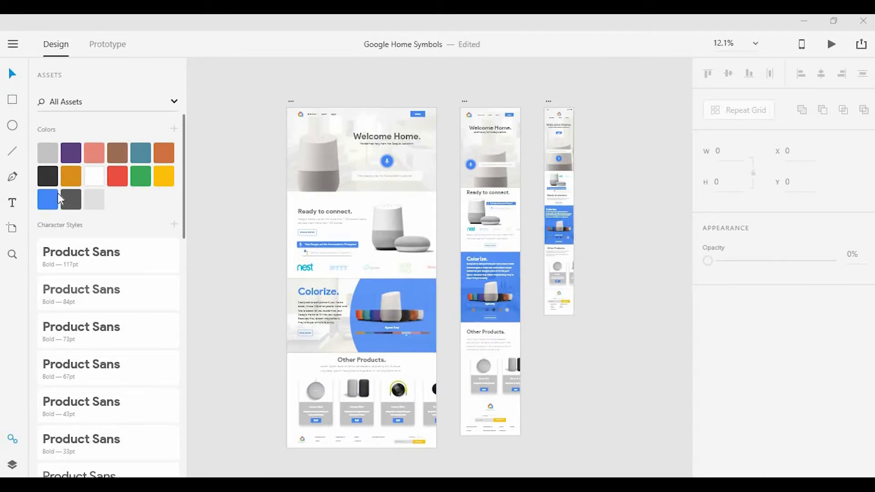
pyautogui.rightClick(48, 199)
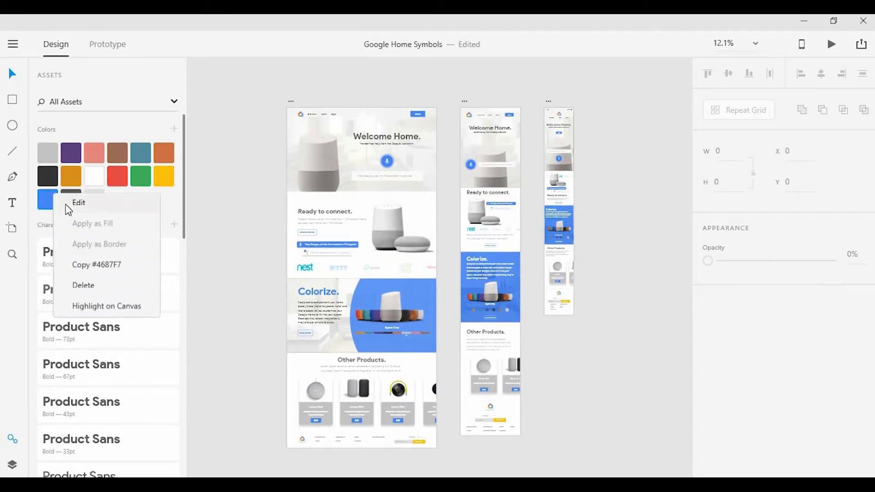
pyautogui.click(78, 202)
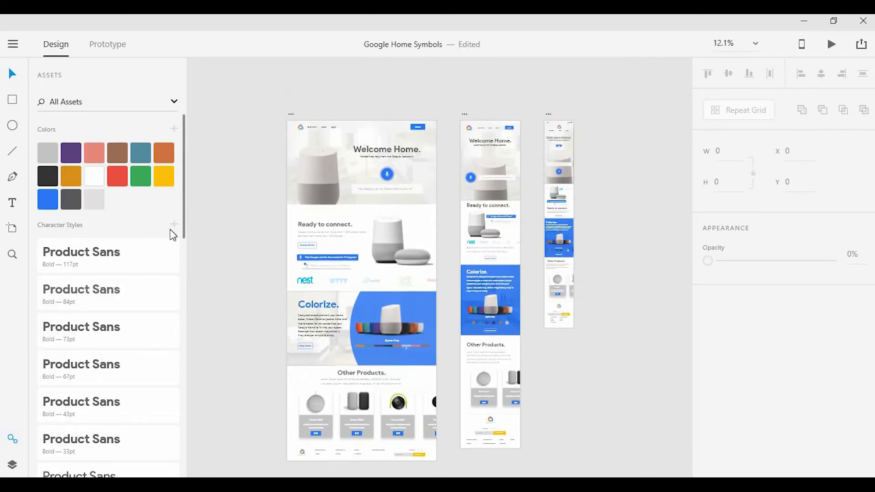
pyautogui.moveTo(152, 255)
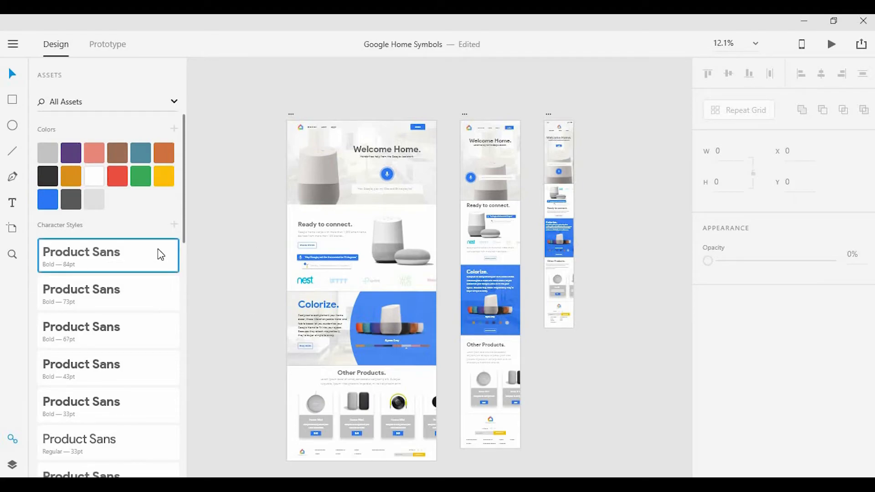
# Scroll the assets past the remaining character styles to the Symbols section.
pyautogui.scroll(-3)
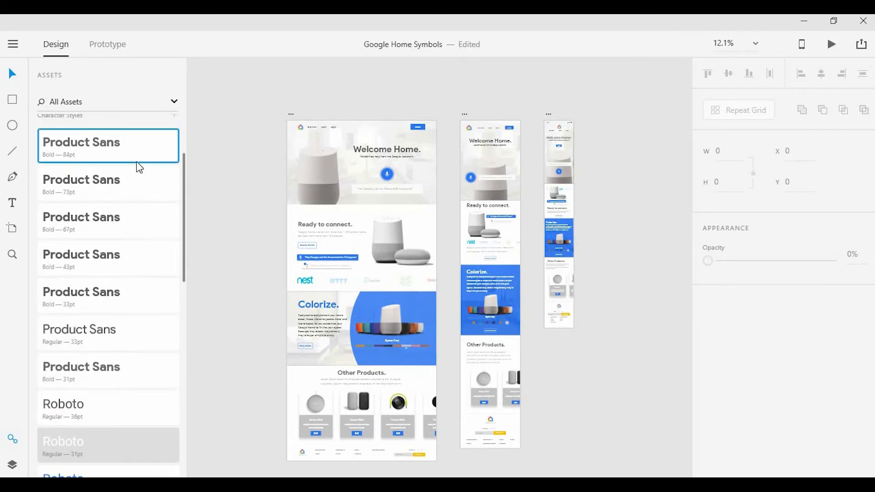
pyautogui.scroll(-3)
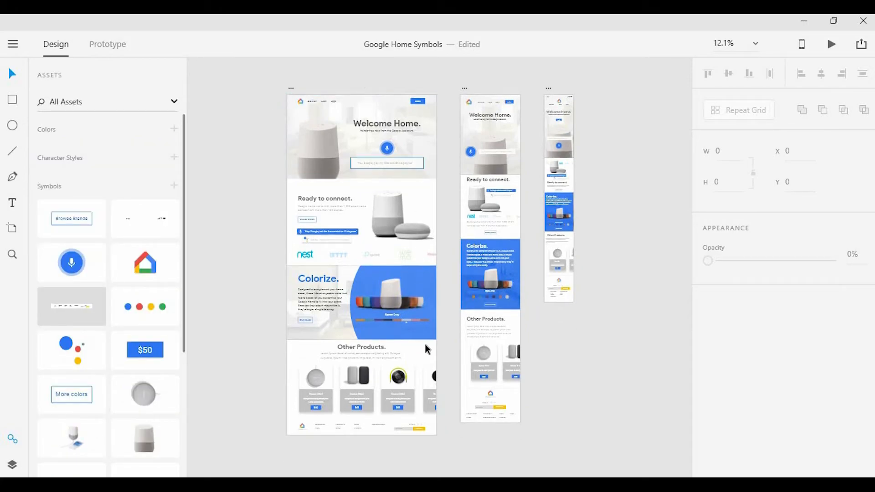
# Add the desktop Welcome Home artboard's colours and character styles, including Bold 130pt, to assets.
pyautogui.click(321, 149)
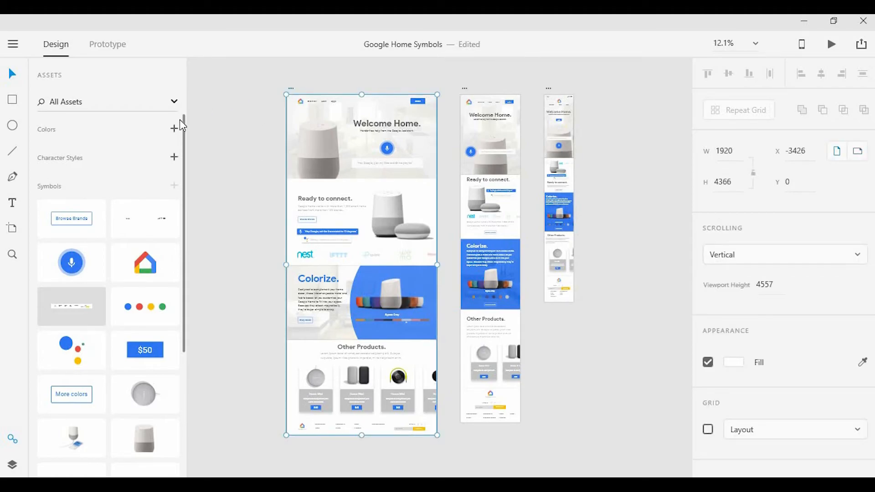
pyautogui.click(174, 129)
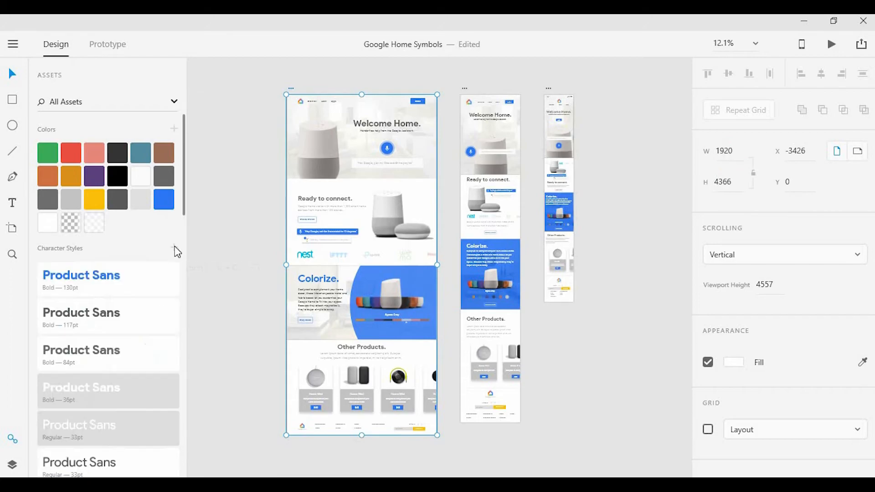
pyautogui.scroll(-3)
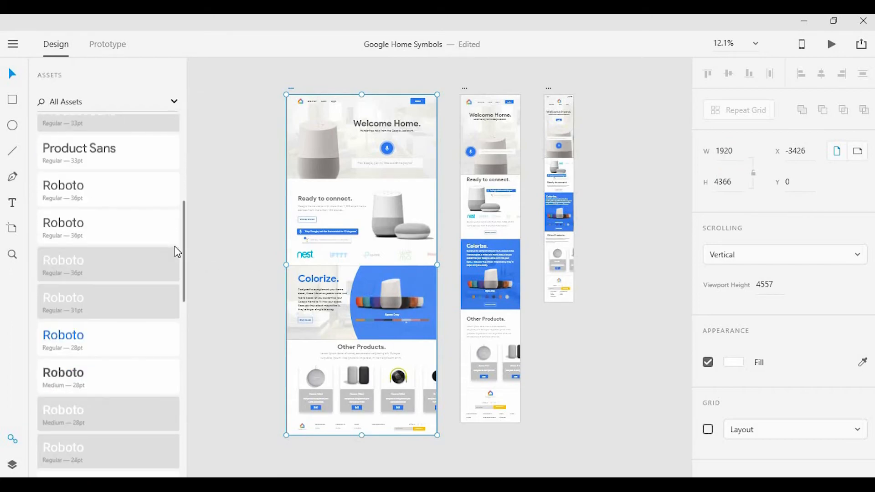
pyautogui.scroll(-3)
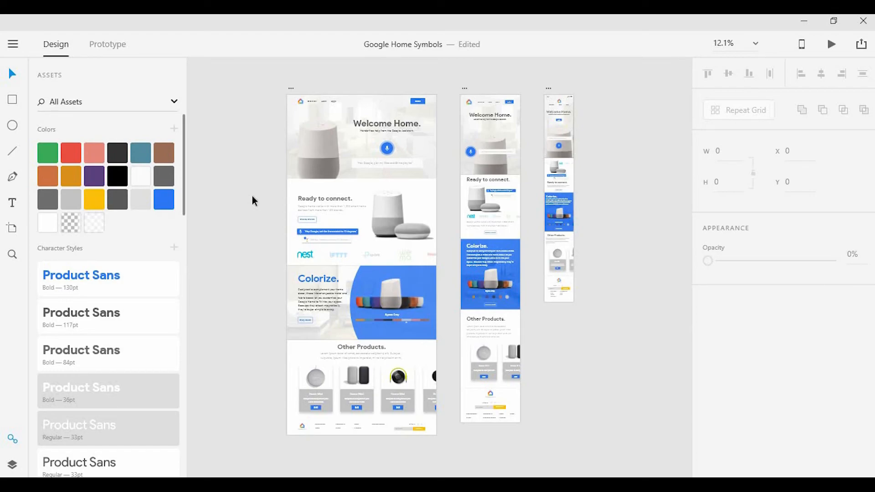
pyautogui.moveTo(291, 93)
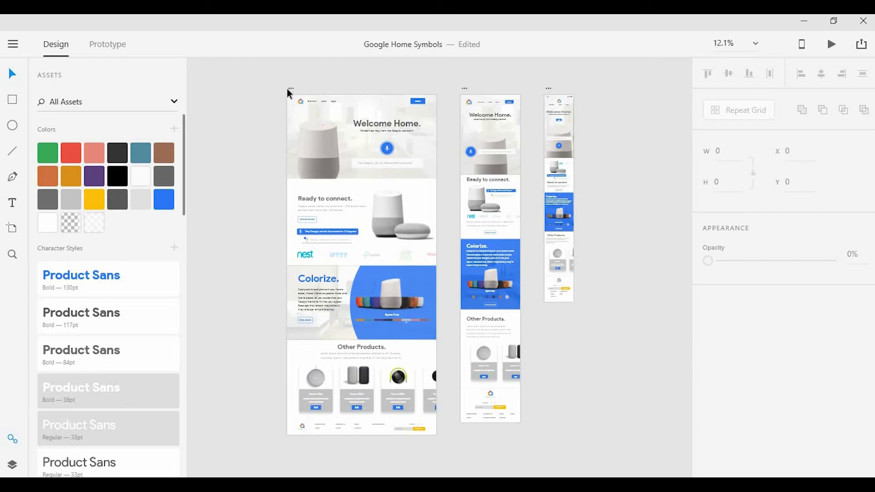
pyautogui.moveTo(294, 94)
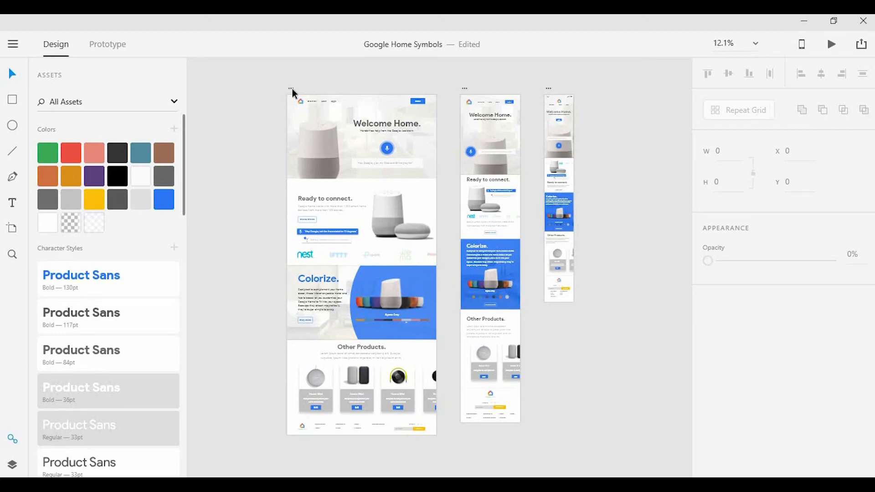